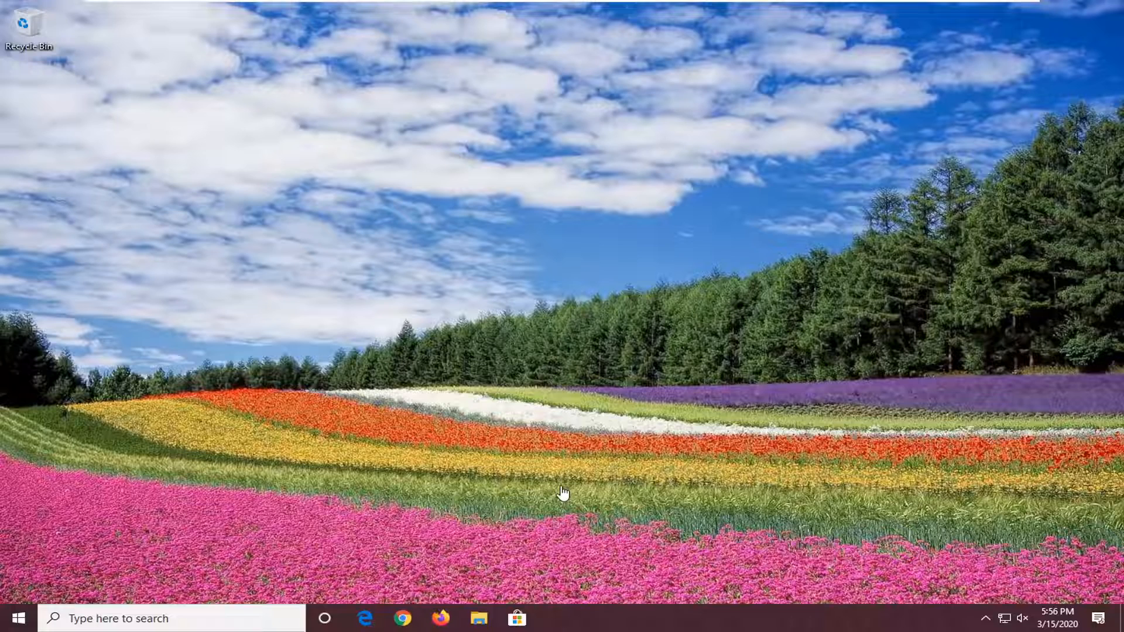
Launch File Explorer by searching 'file explorer' from the Start menu.
left_click(17, 618)
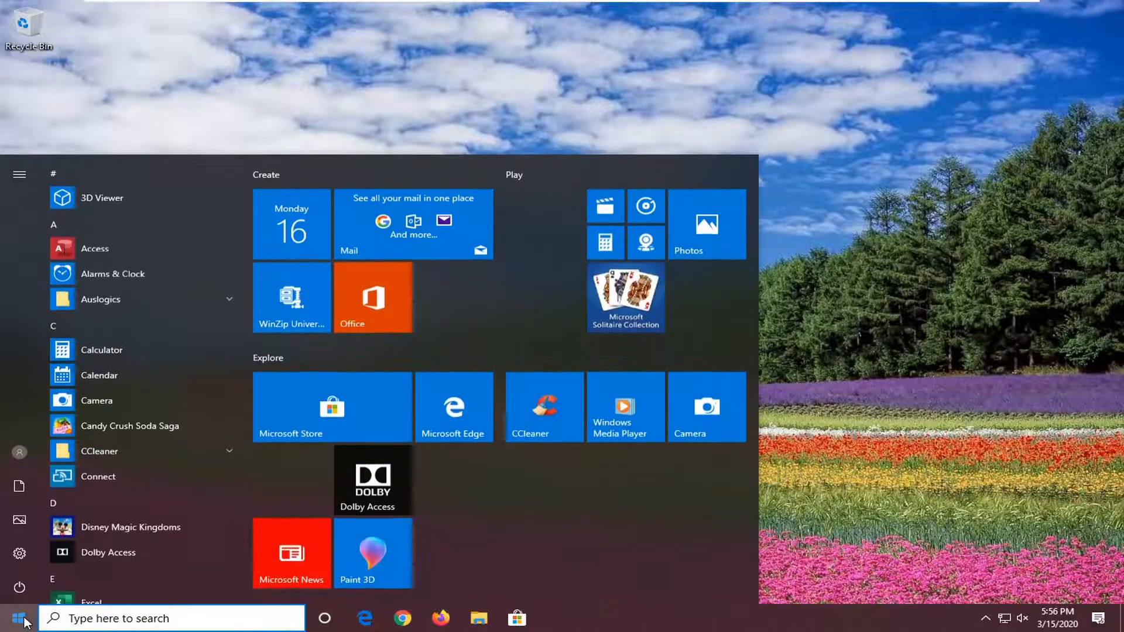
type("file explorer")
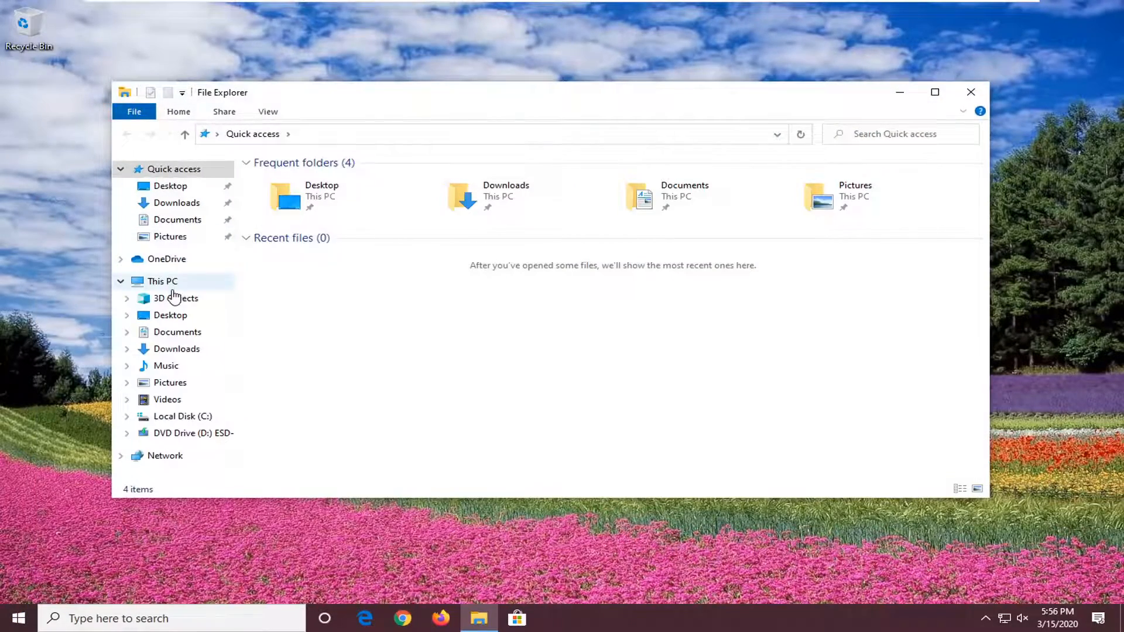
Open Local Disk (C:) from This PC in the navigation pane.
left_click(182, 416)
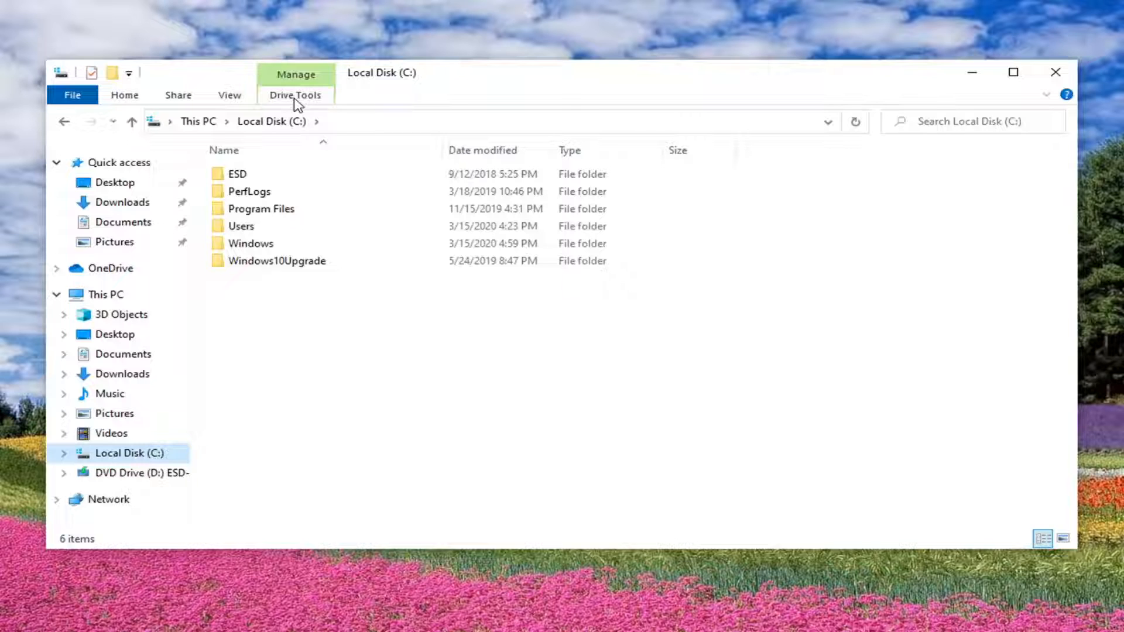
mouse_move(211, 280)
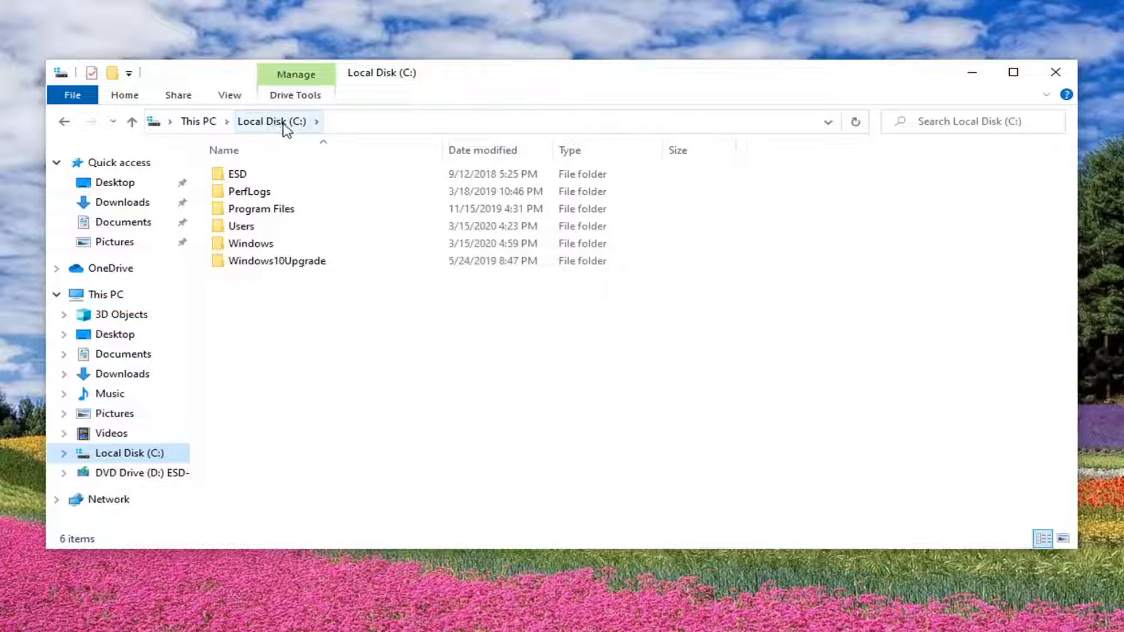
mouse_move(229, 94)
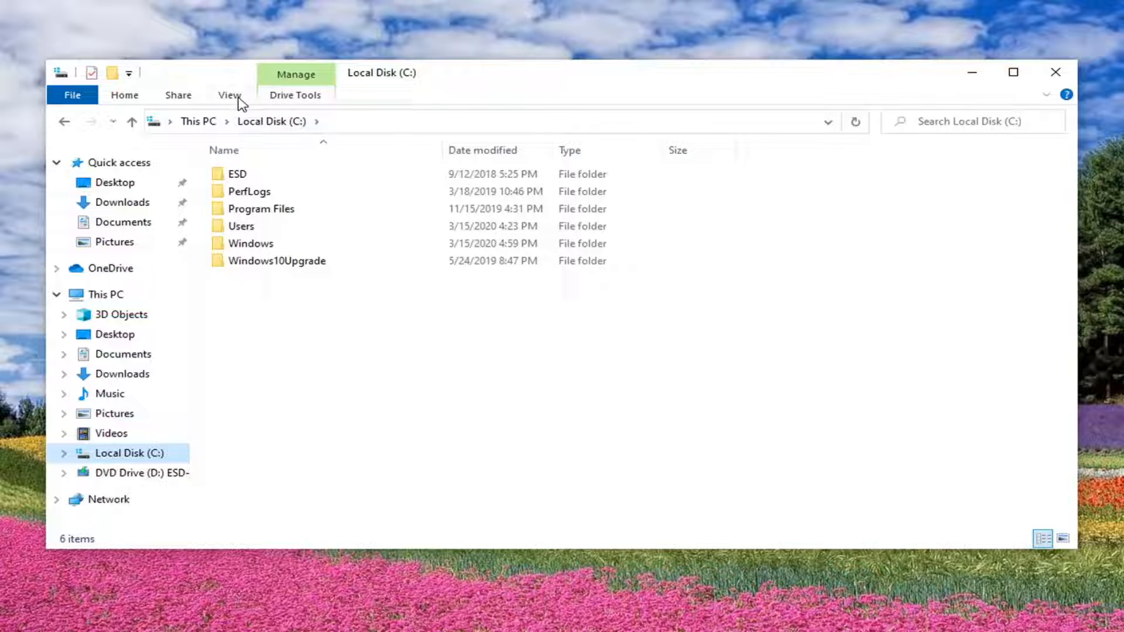
left_click(229, 95)
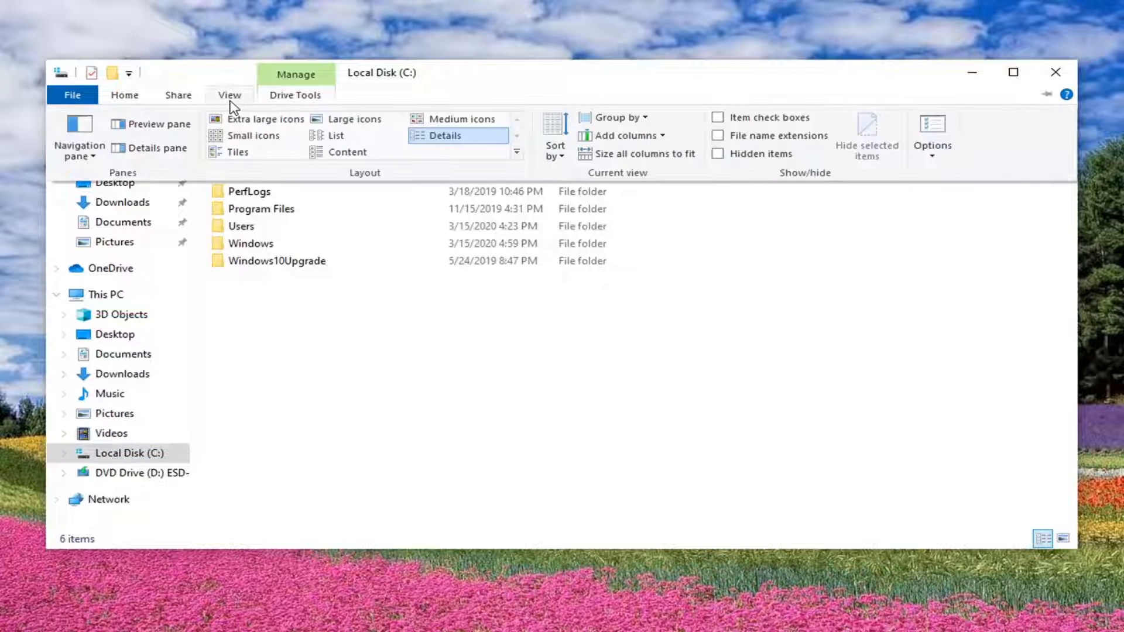
mouse_move(717, 153)
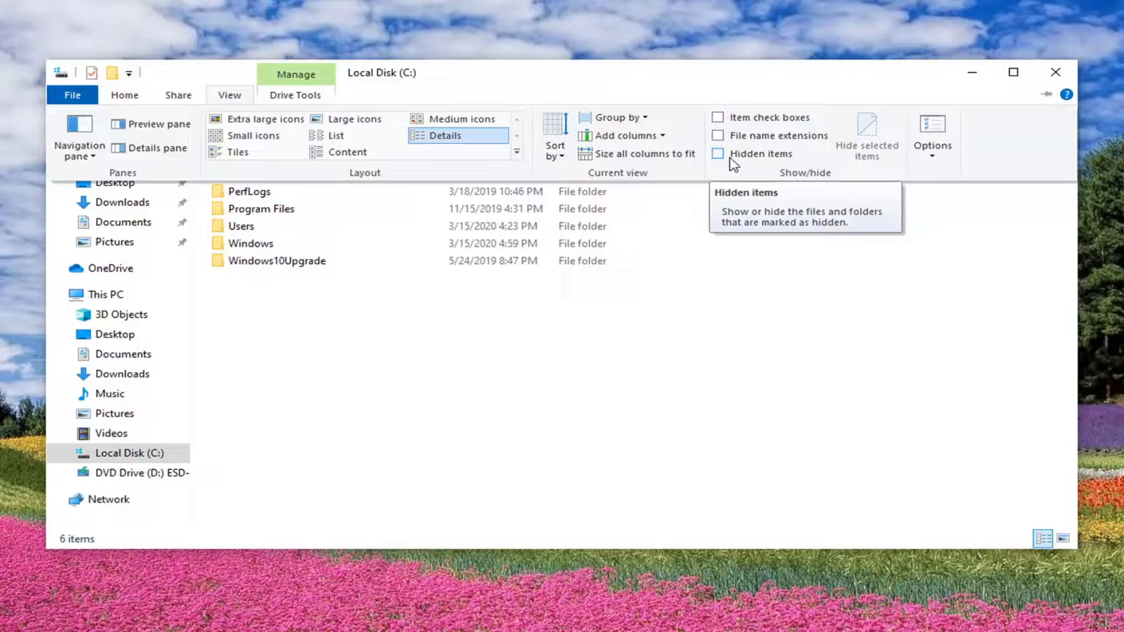
mouse_move(719, 170)
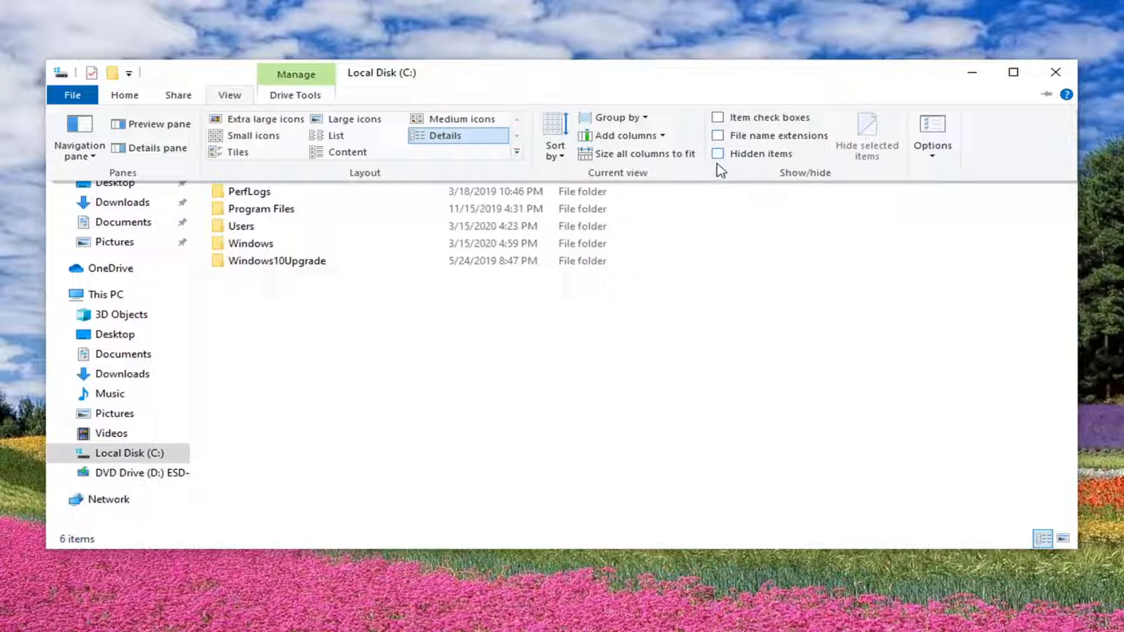
mouse_move(606, 274)
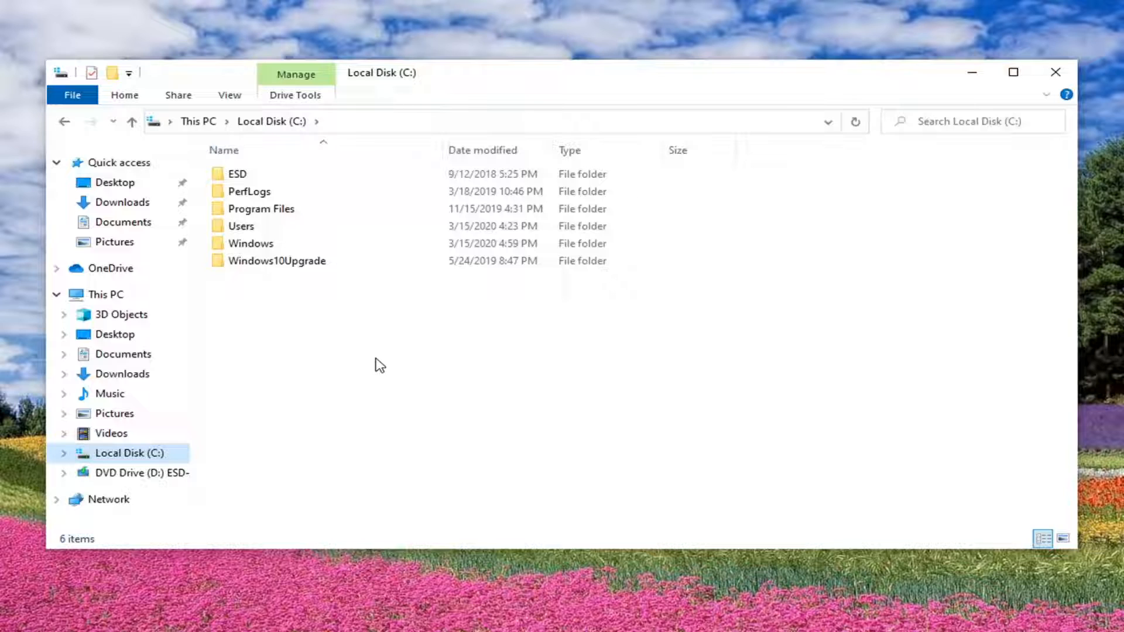
mouse_move(380, 353)
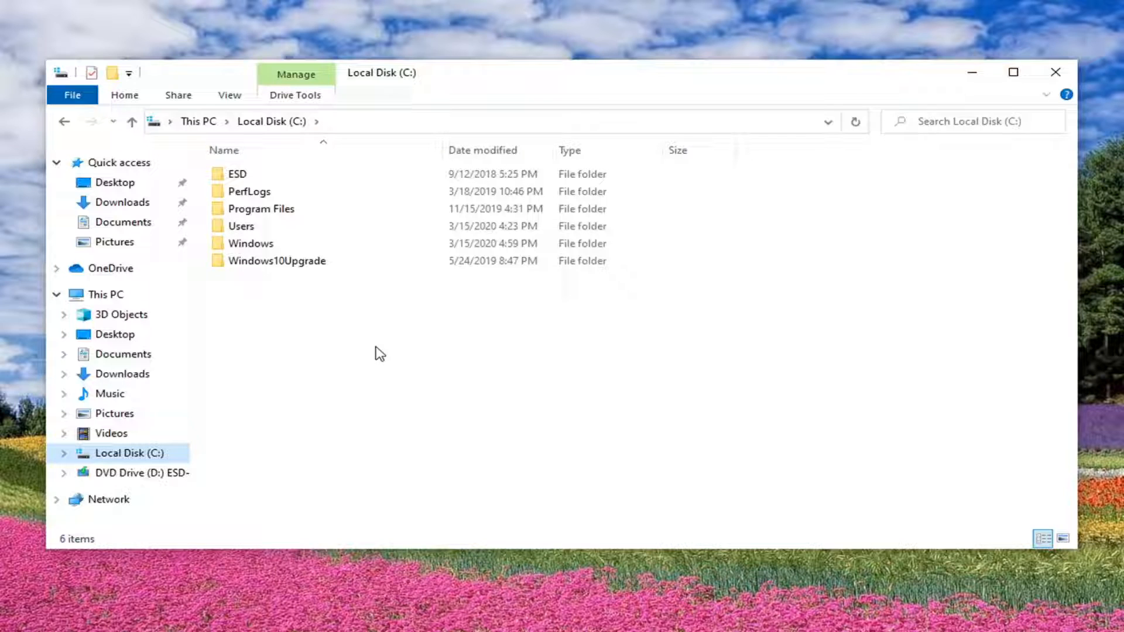
mouse_move(406, 309)
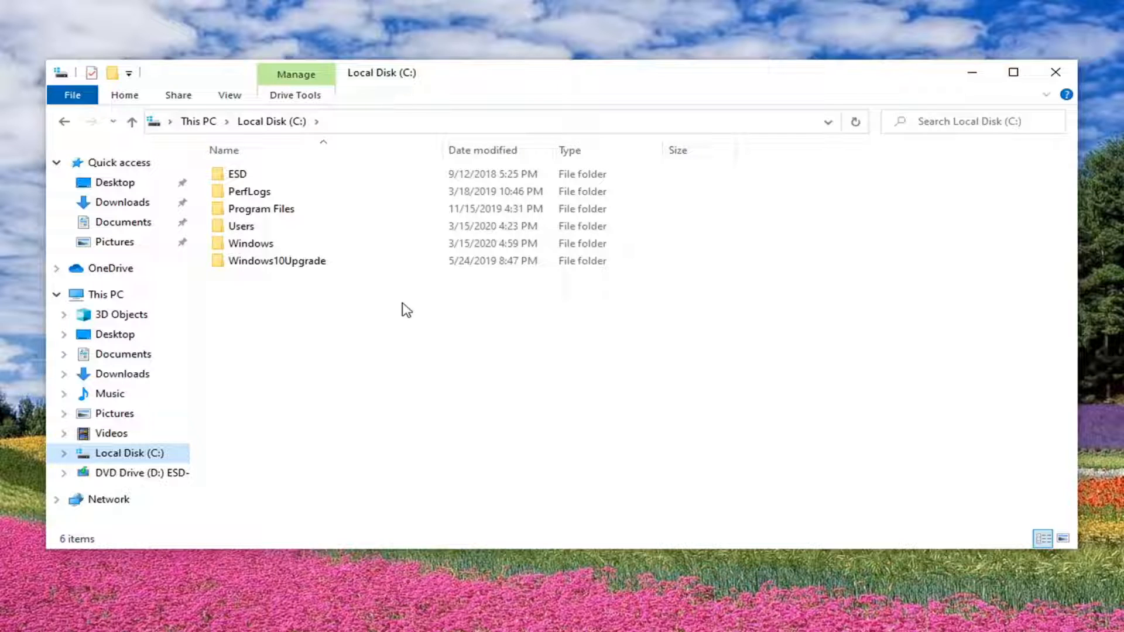
mouse_move(300, 280)
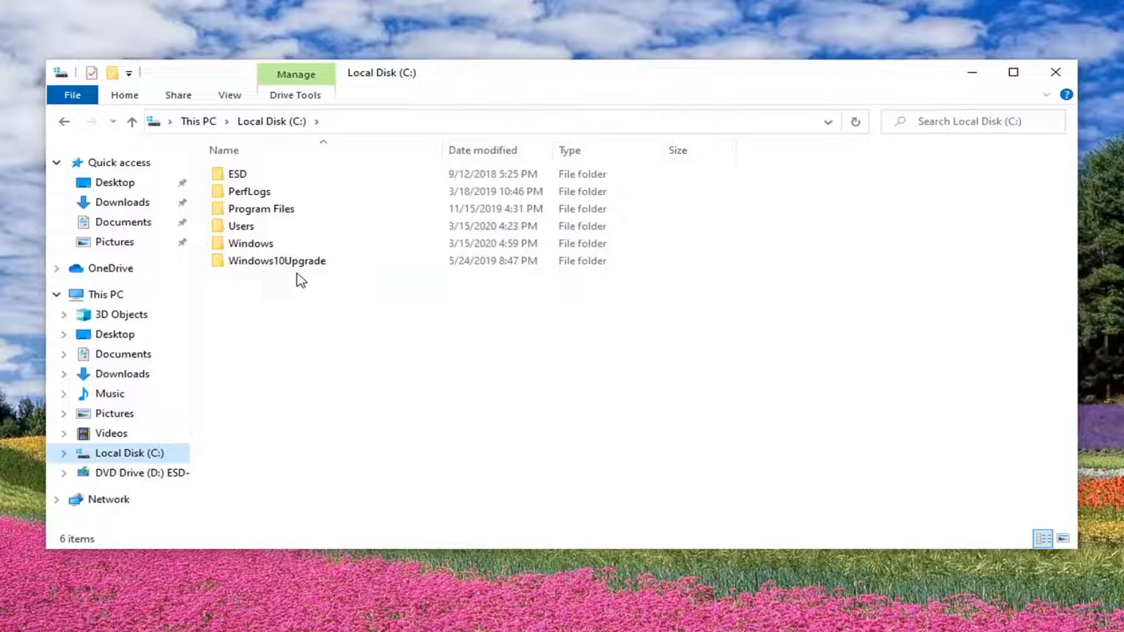
mouse_move(97, 202)
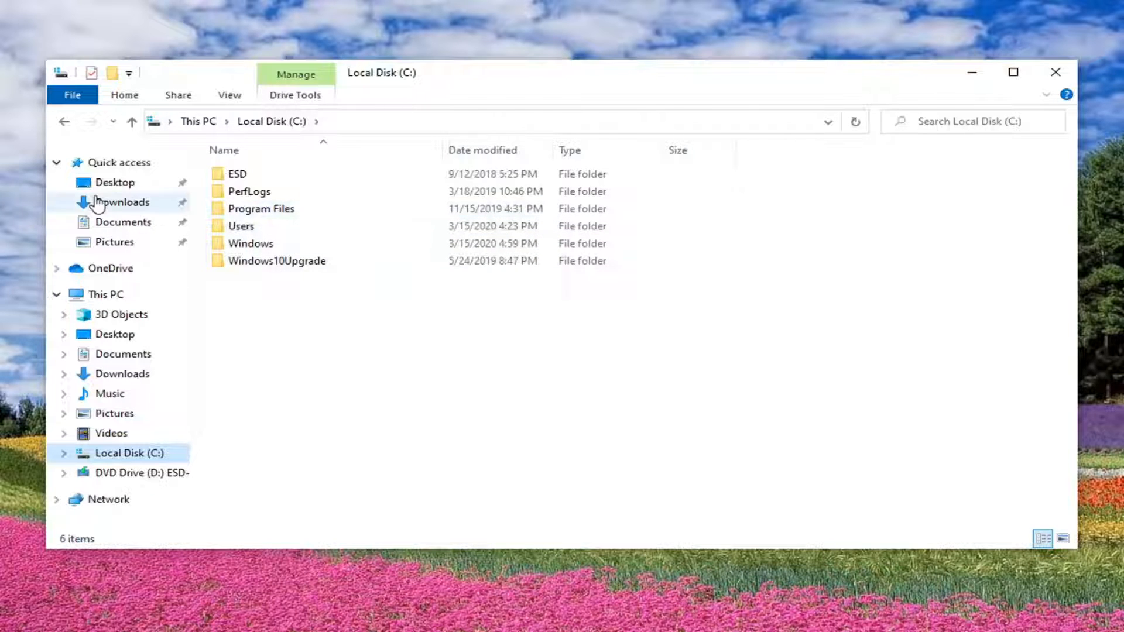
In Documents, create a new folder named 'Secret Folder'.
left_click(122, 221)
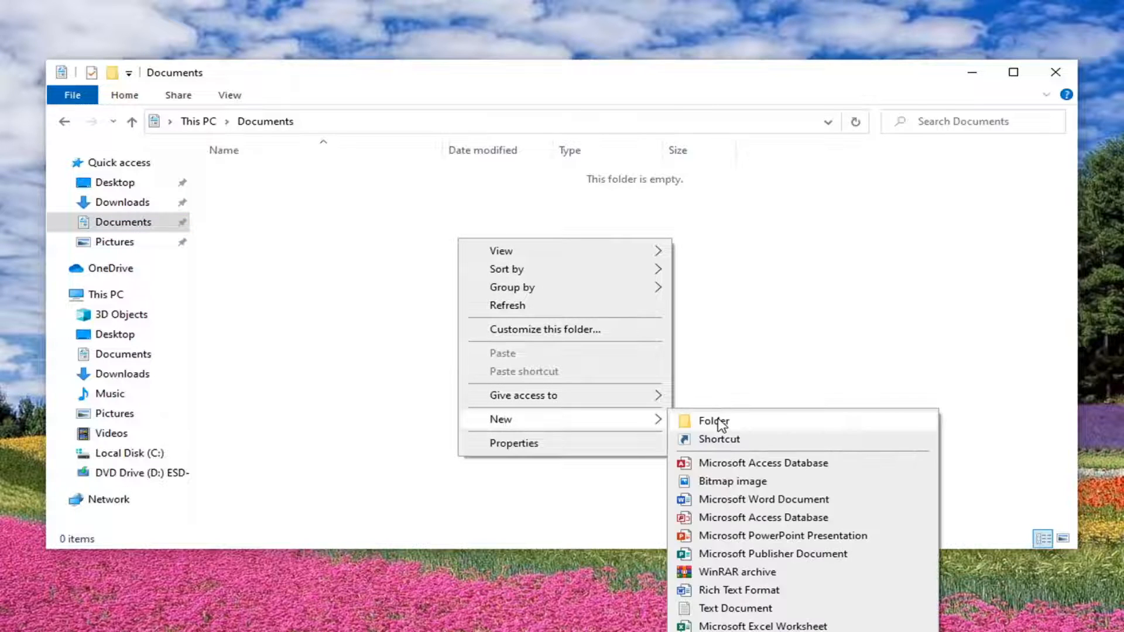
left_click(713, 421)
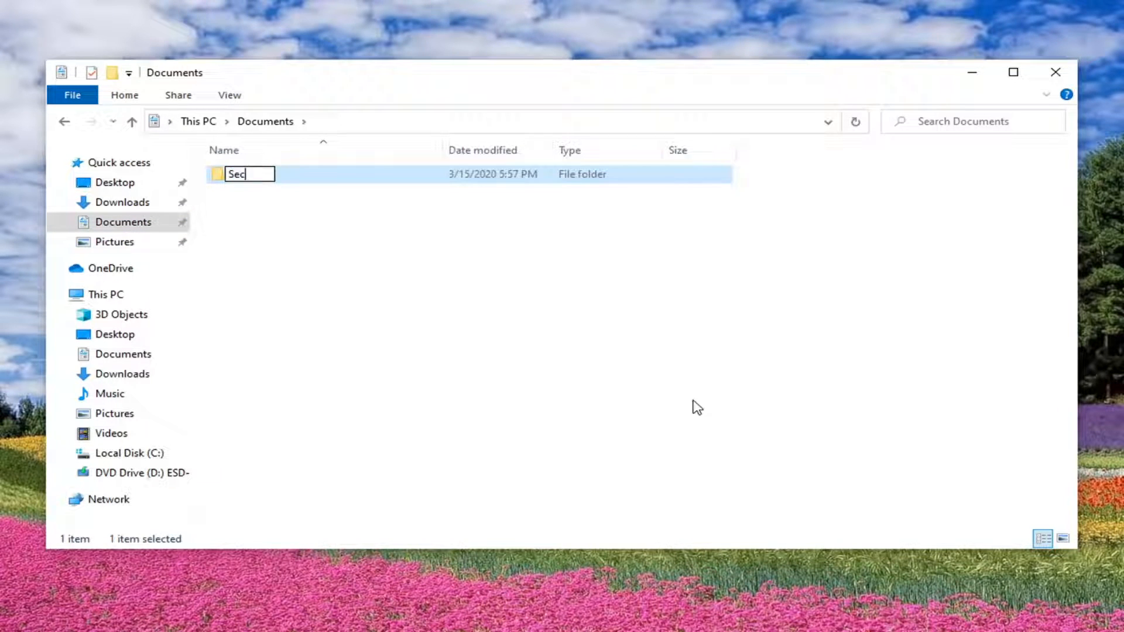
type("ret Folder")
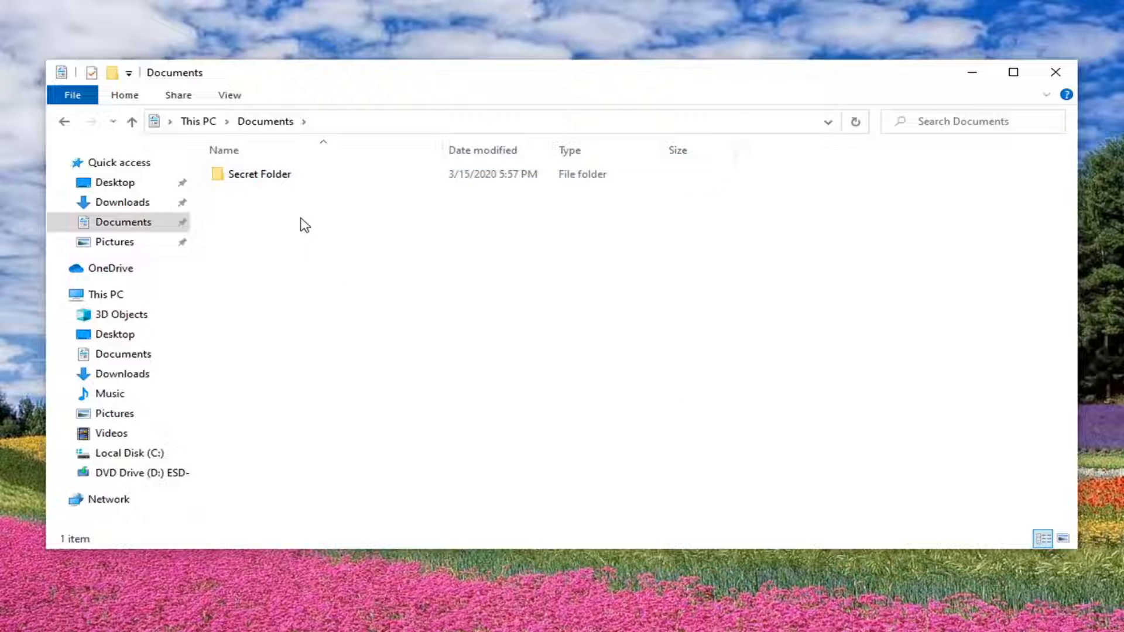
Select Secret Folder, leaving the View ribbon collapsed again.
left_click(260, 174)
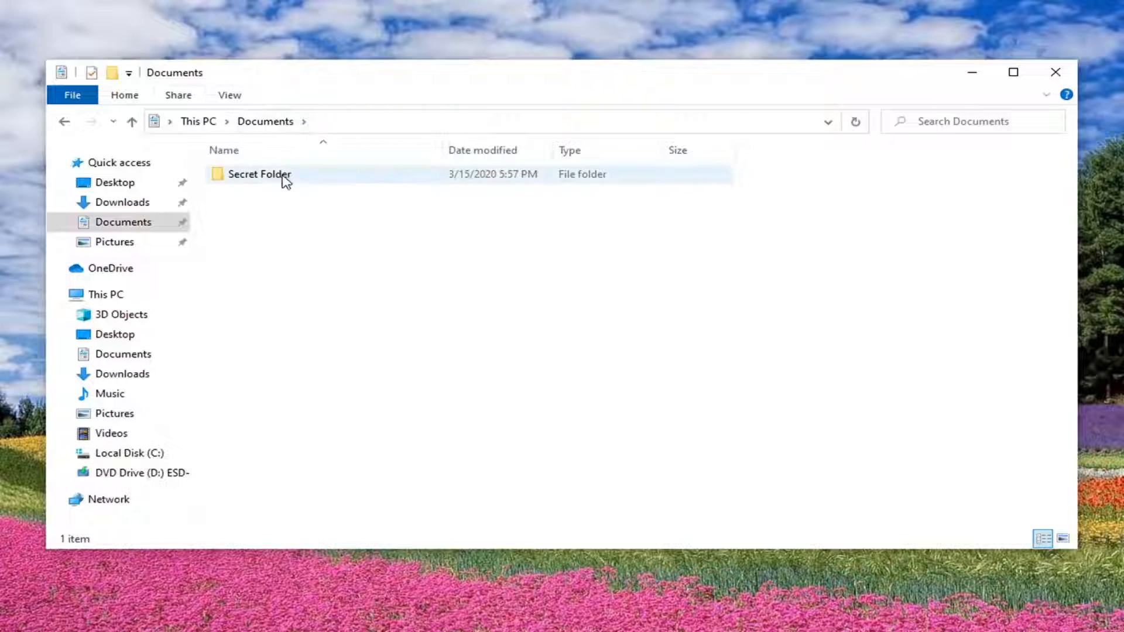
left_click(230, 95)
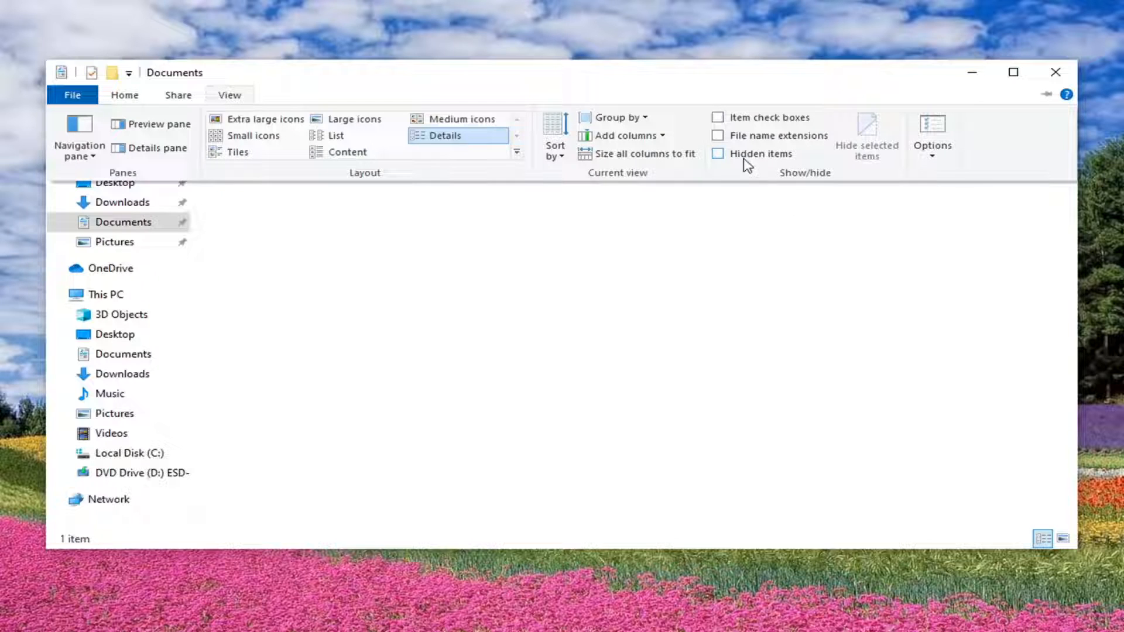
mouse_move(426, 272)
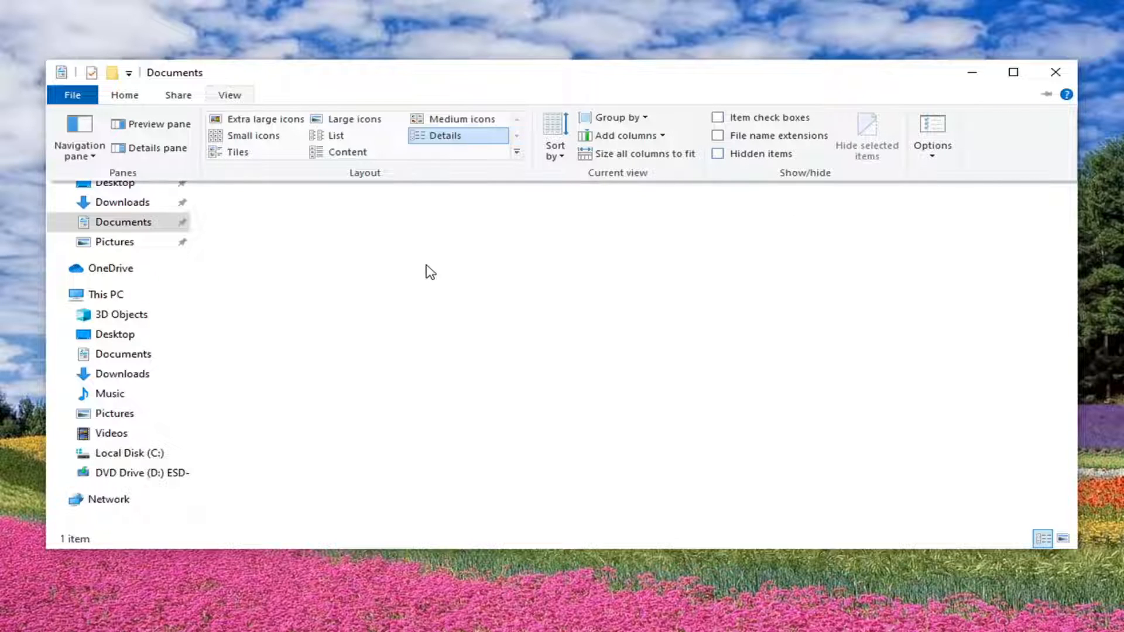
left_click(230, 95)
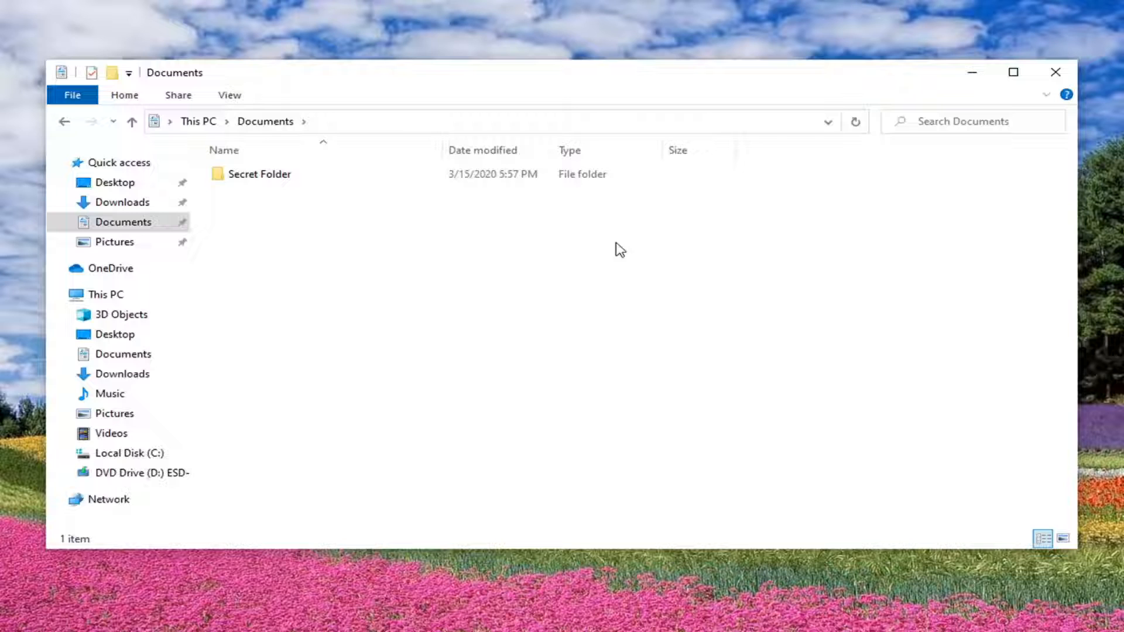
left_click(259, 173)
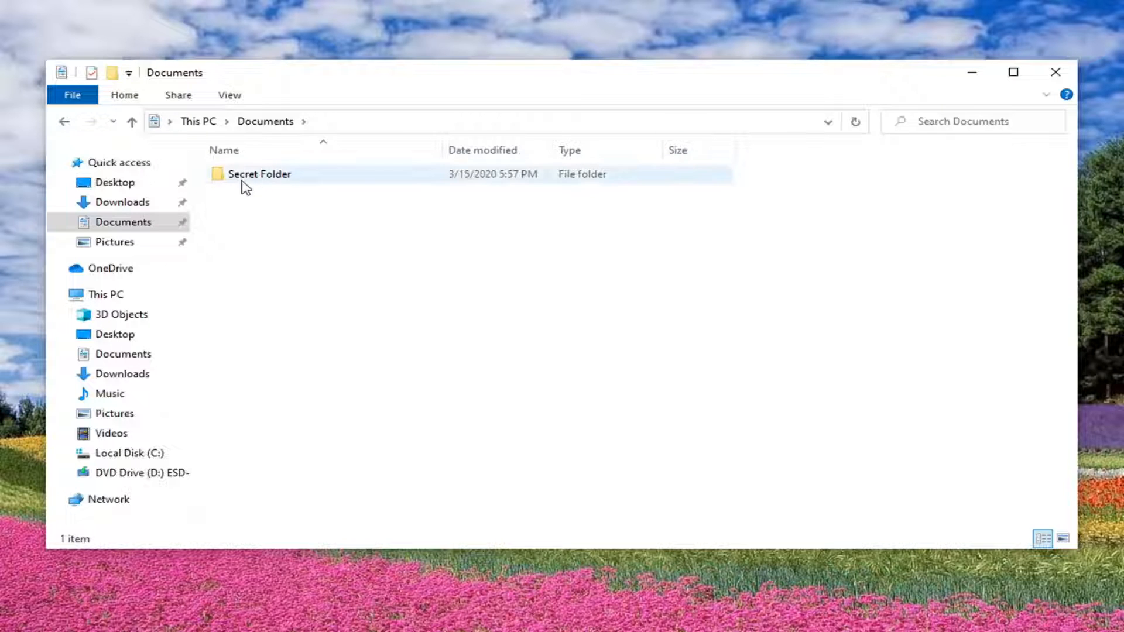
mouse_move(260, 173)
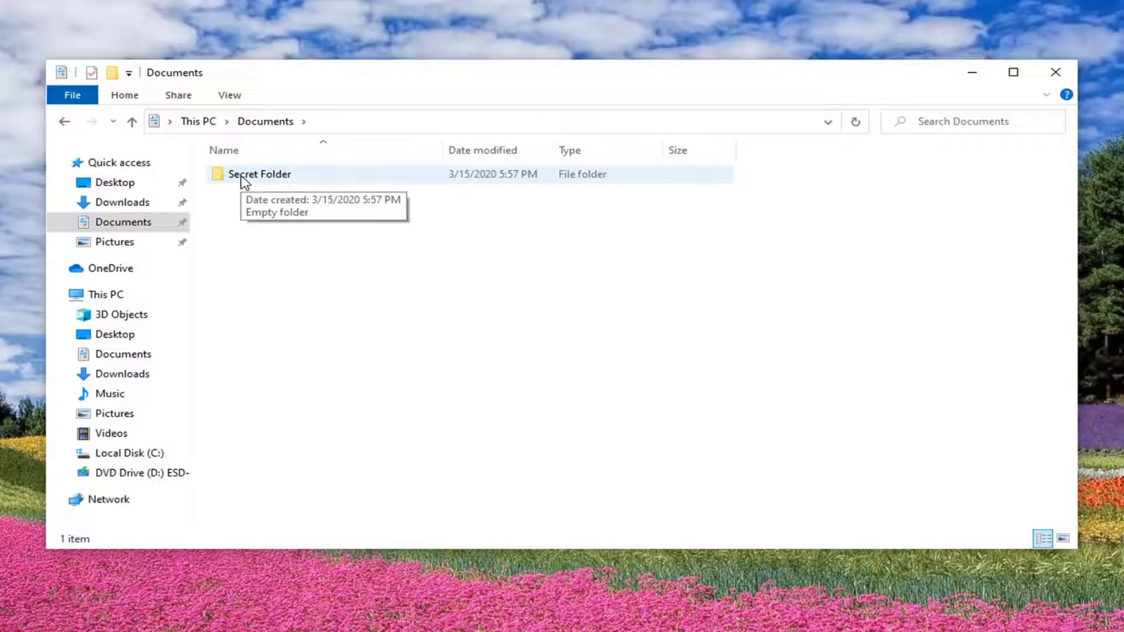
Tick Hidden in Secret Folder's Properties, then apply and confirm with OK.
right_click(259, 173)
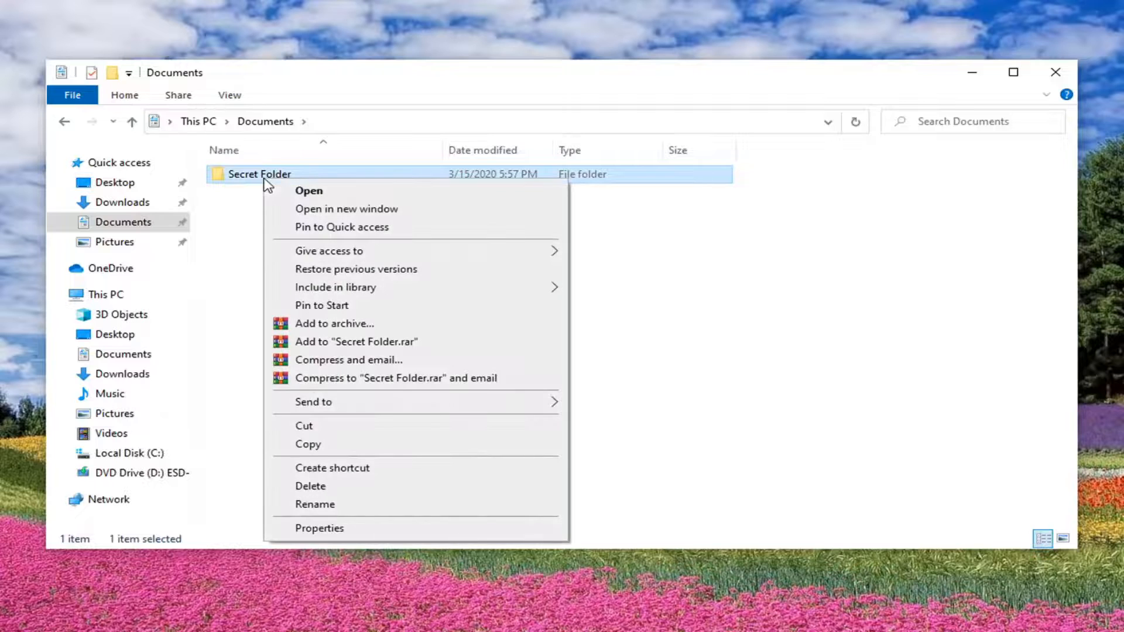
mouse_move(280, 271)
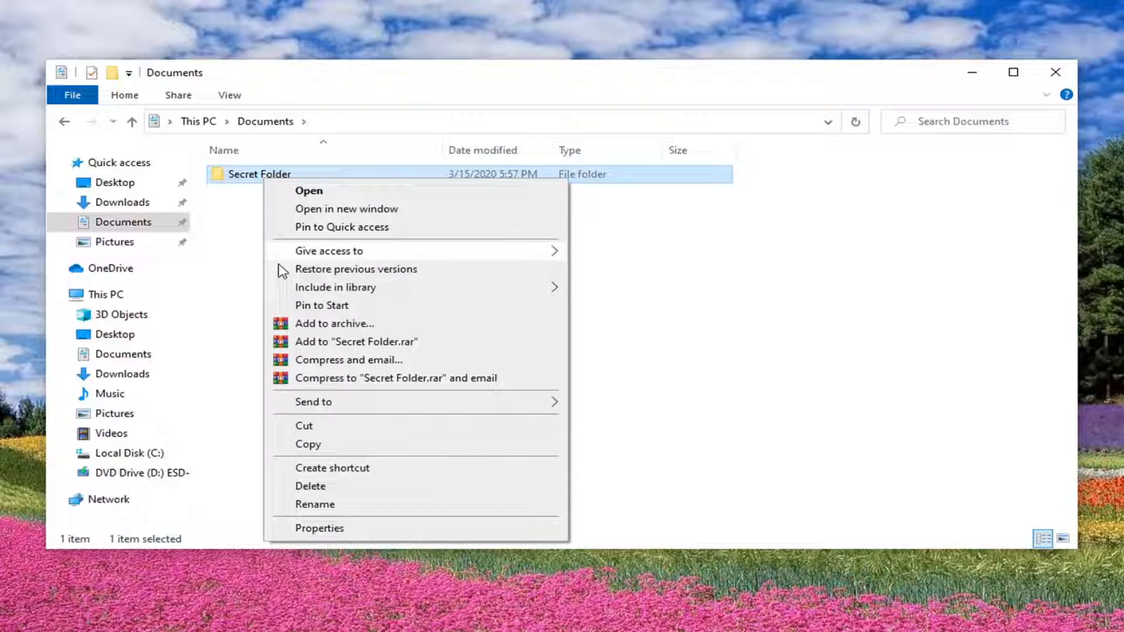
left_click(318, 528)
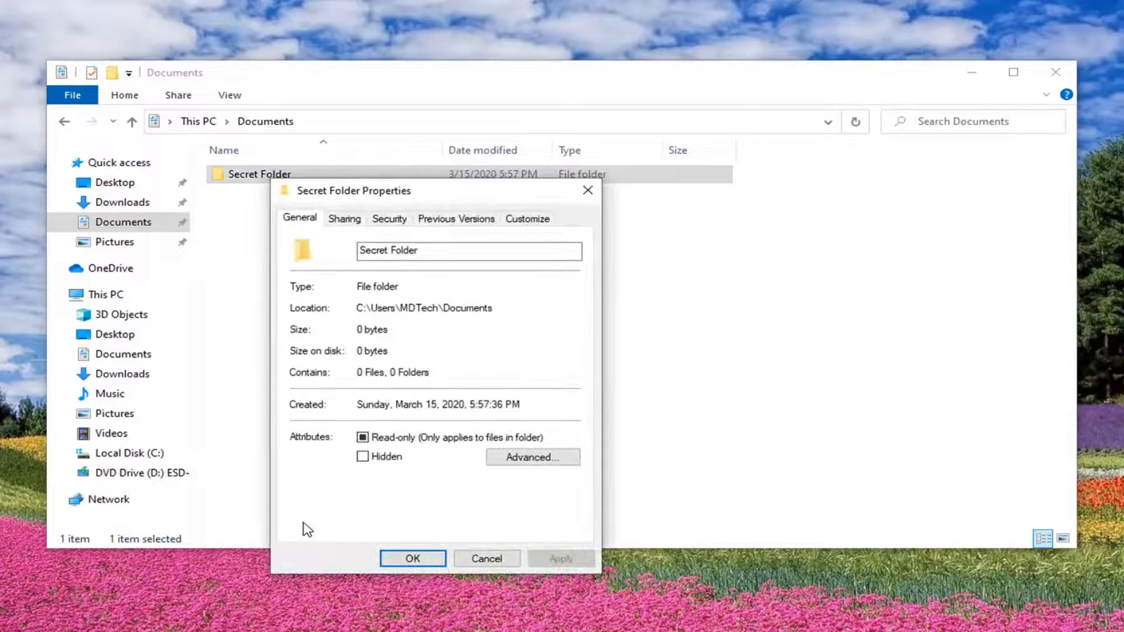
left_click(363, 456)
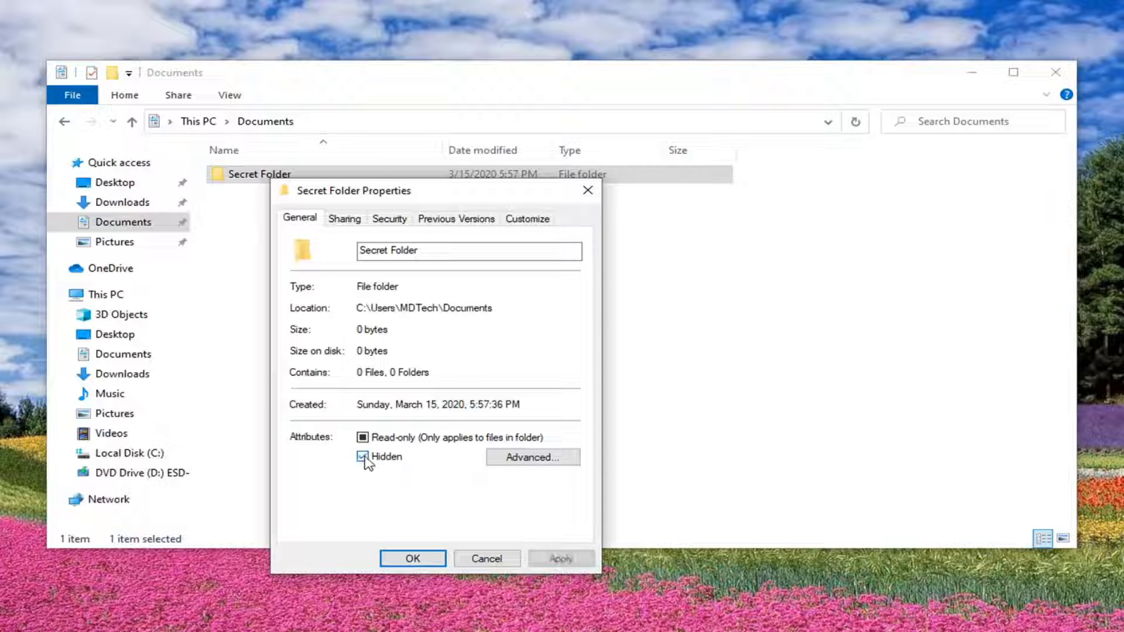
left_click(363, 457)
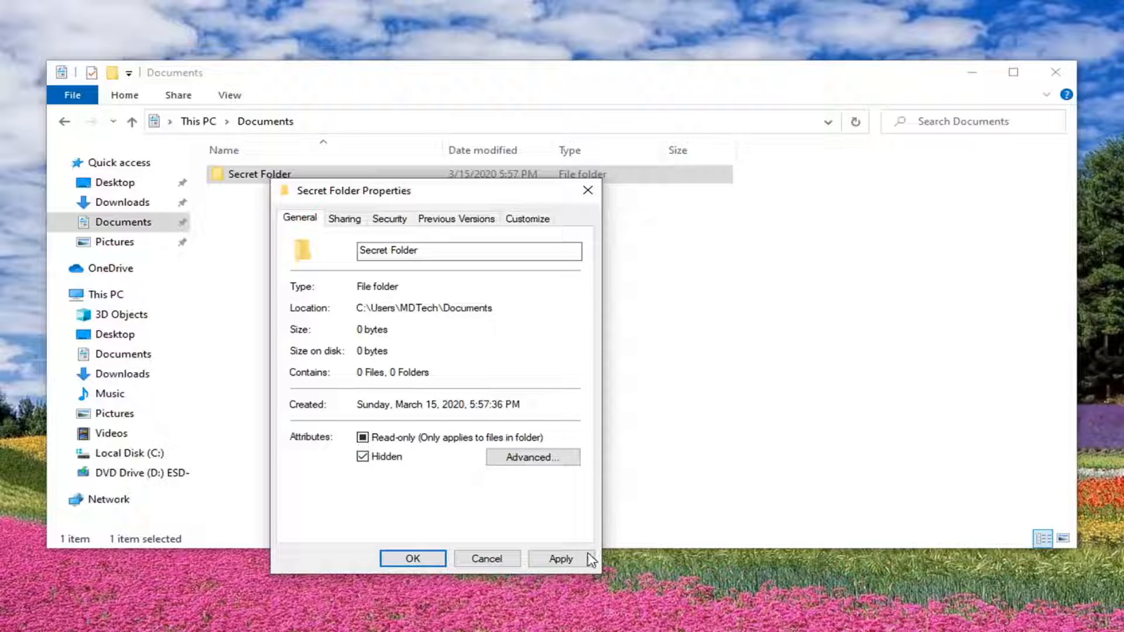
left_click(412, 558)
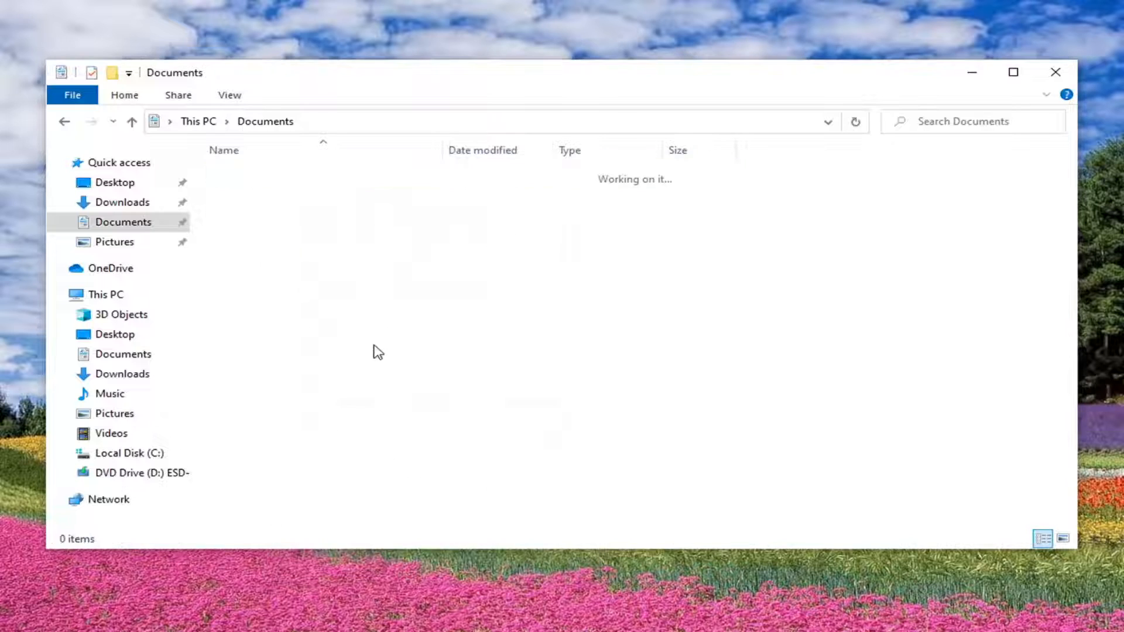
mouse_move(389, 329)
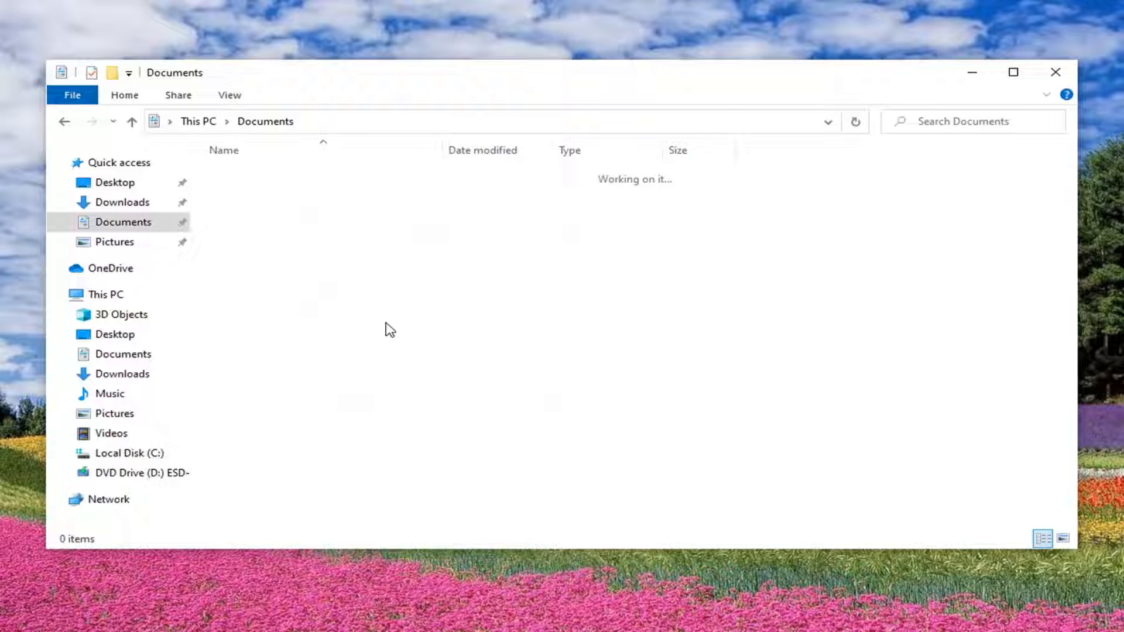
mouse_move(390, 269)
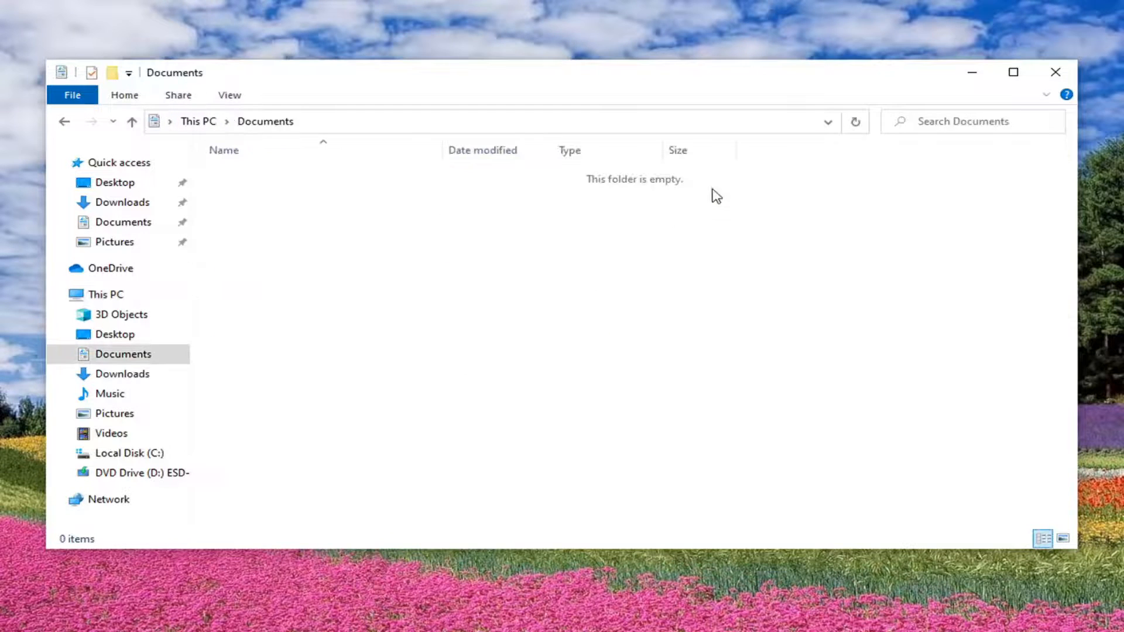
mouse_move(501, 240)
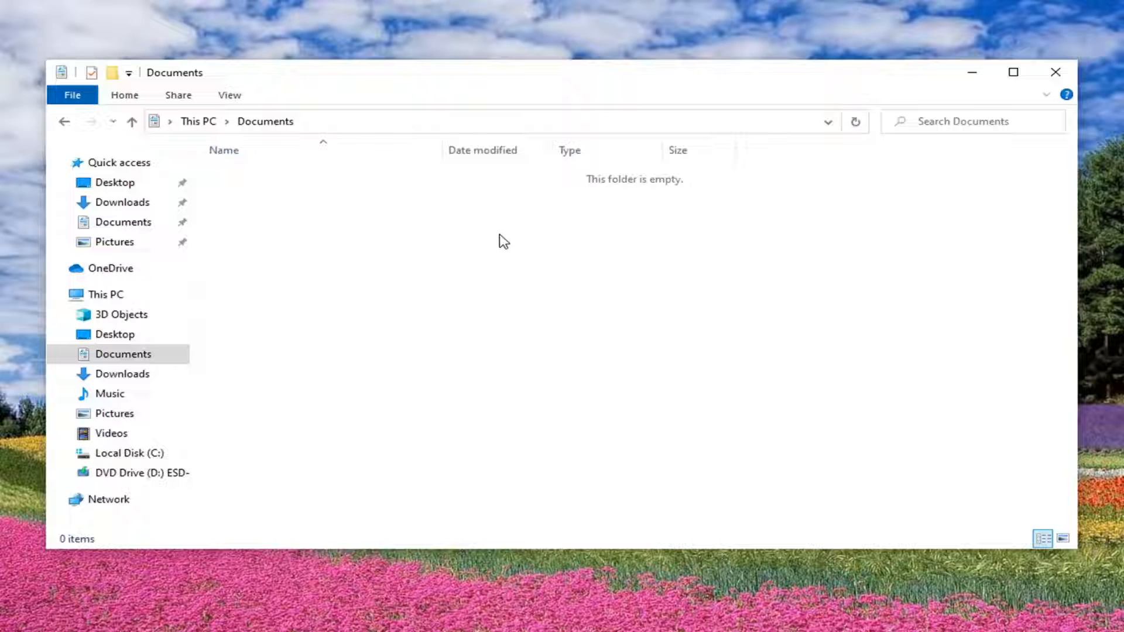
mouse_move(386, 216)
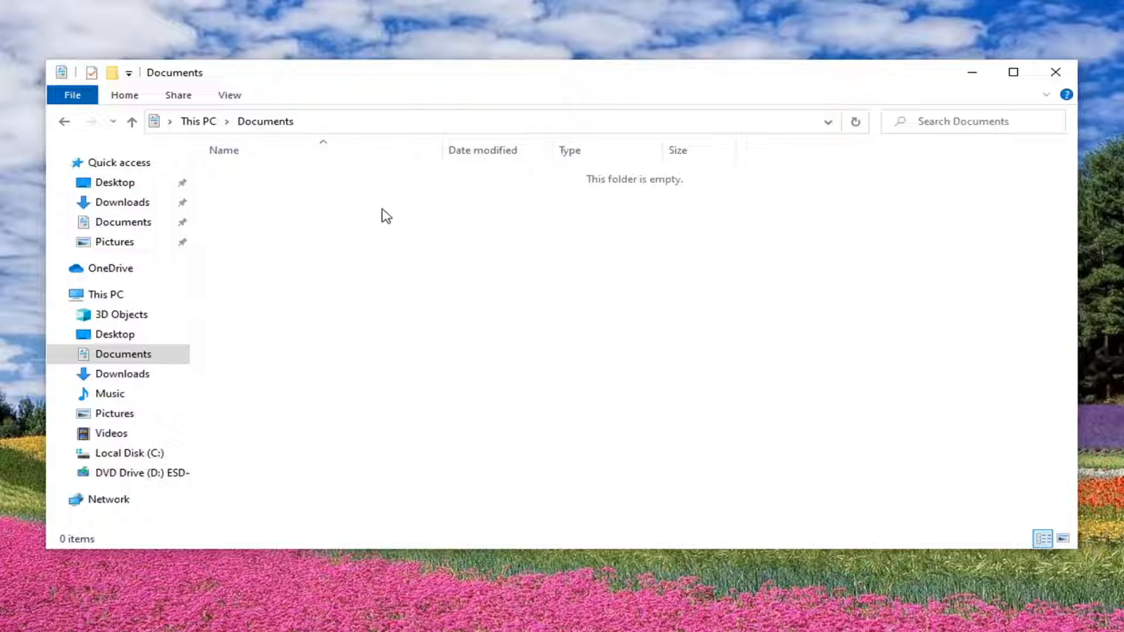
Tick Hidden items in the View tab's Show/hide group.
left_click(229, 95)
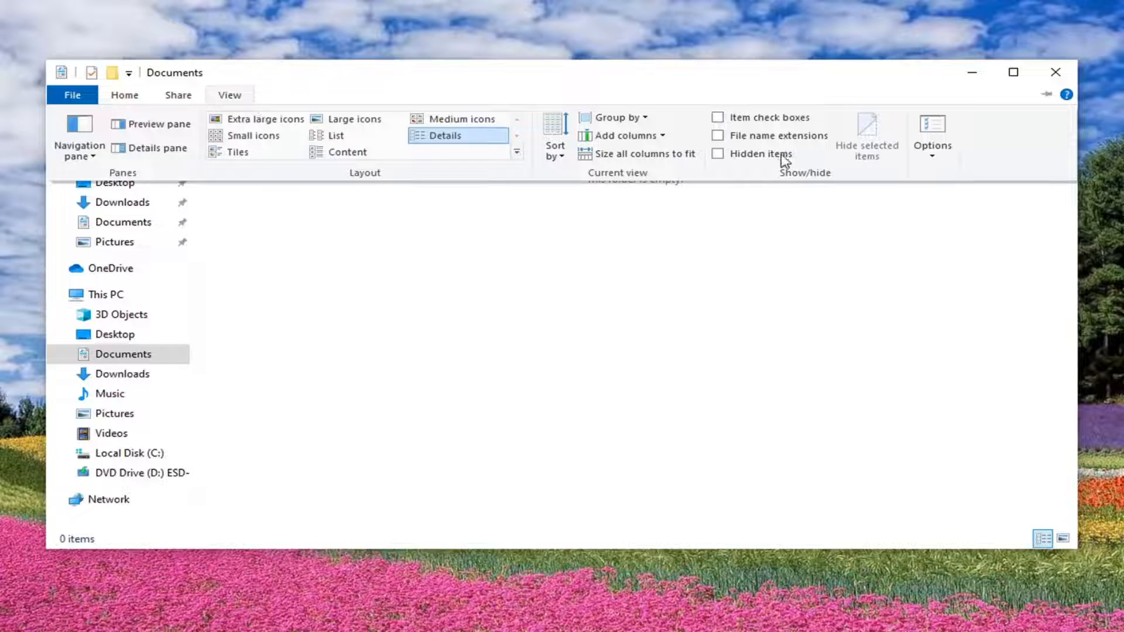
left_click(718, 153)
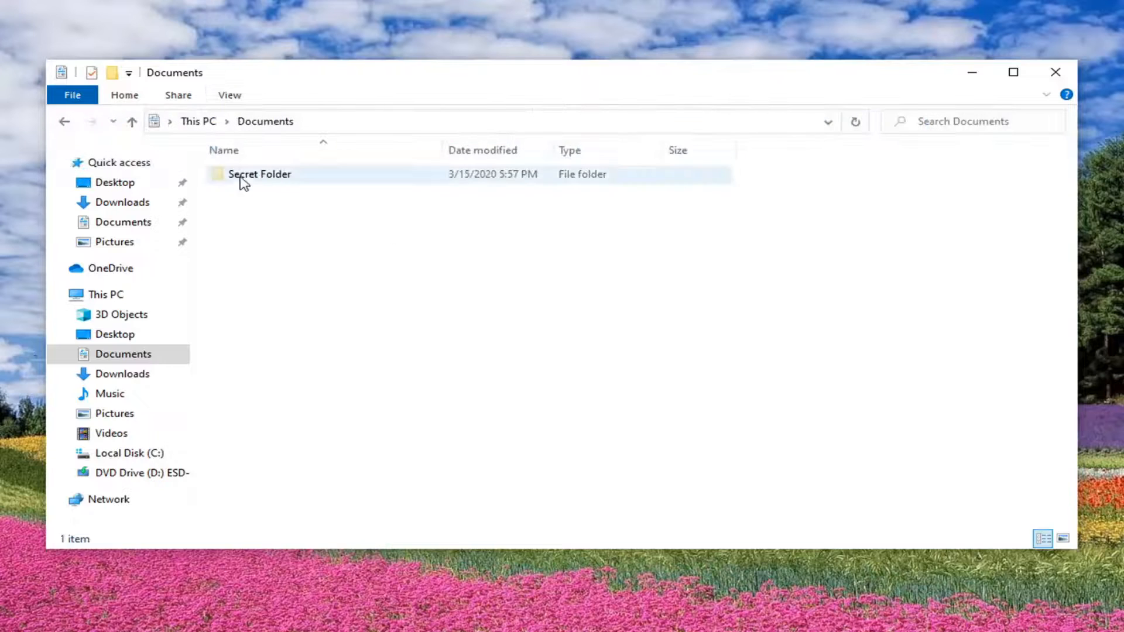
mouse_move(258, 178)
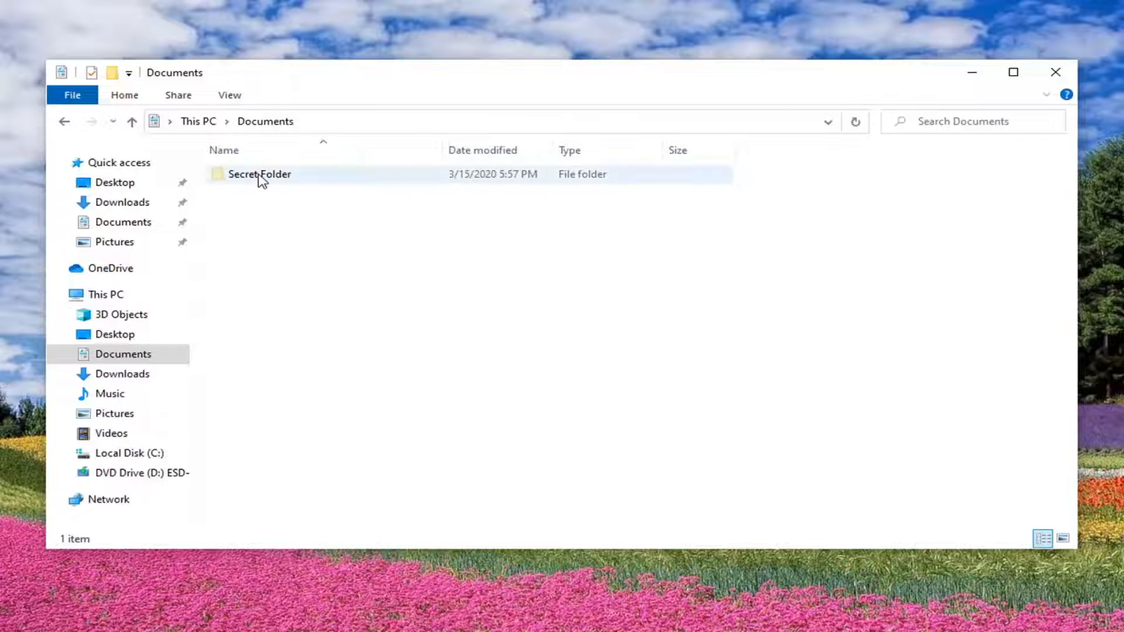
mouse_move(259, 174)
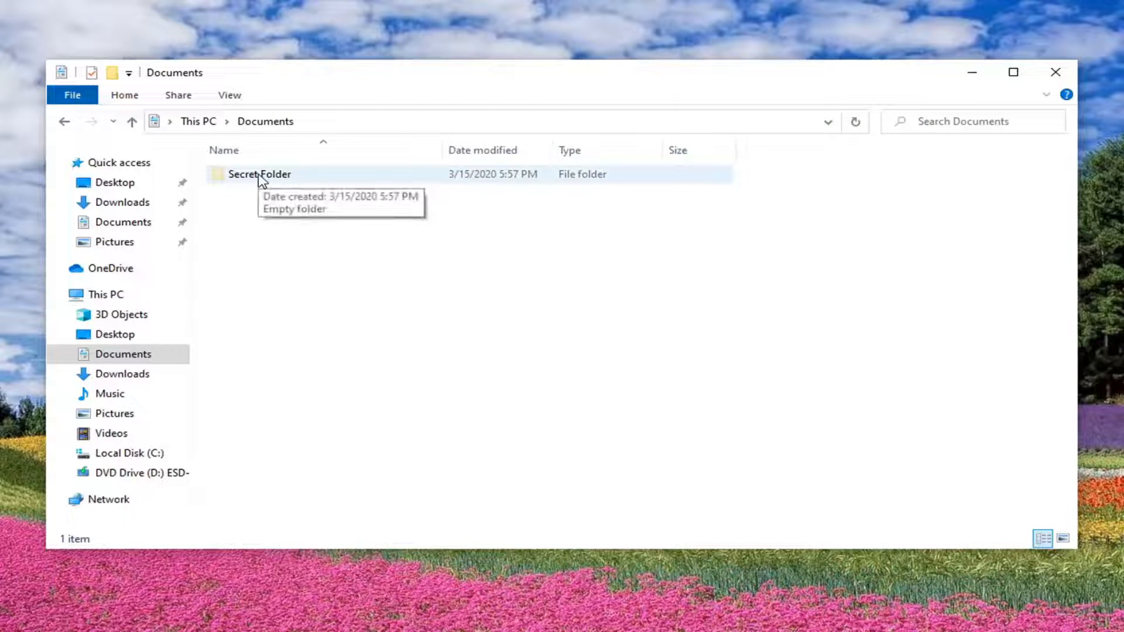